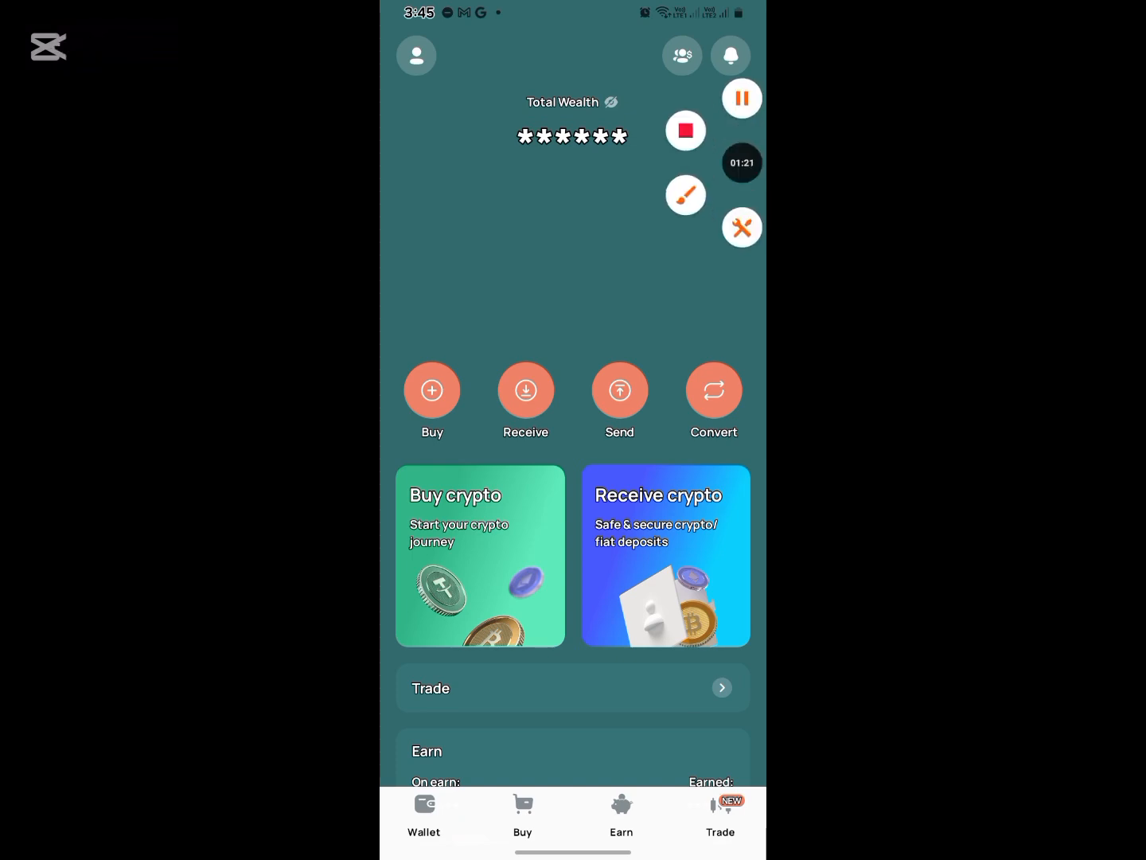
Step: Open the wallet's profile security settings and switch on Face ID/Touch ID unlocking
left_click(684, 195)
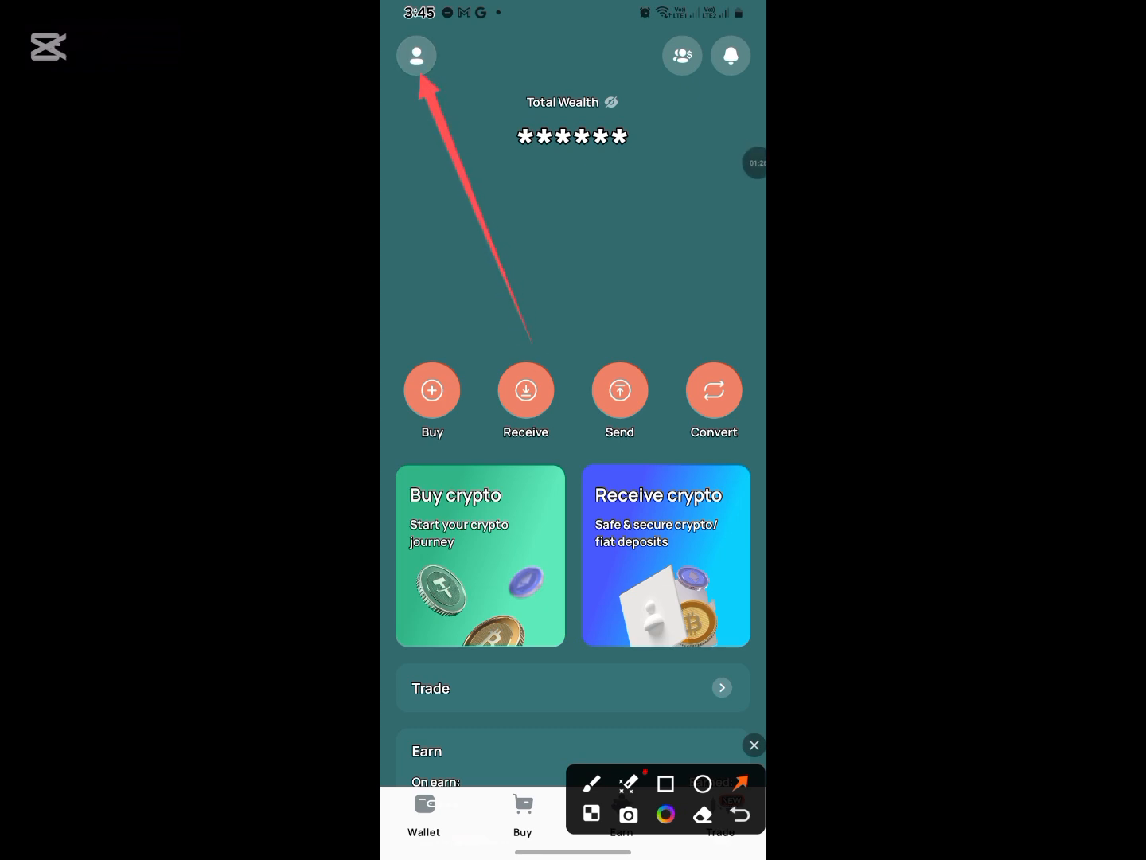
left_click(415, 56)
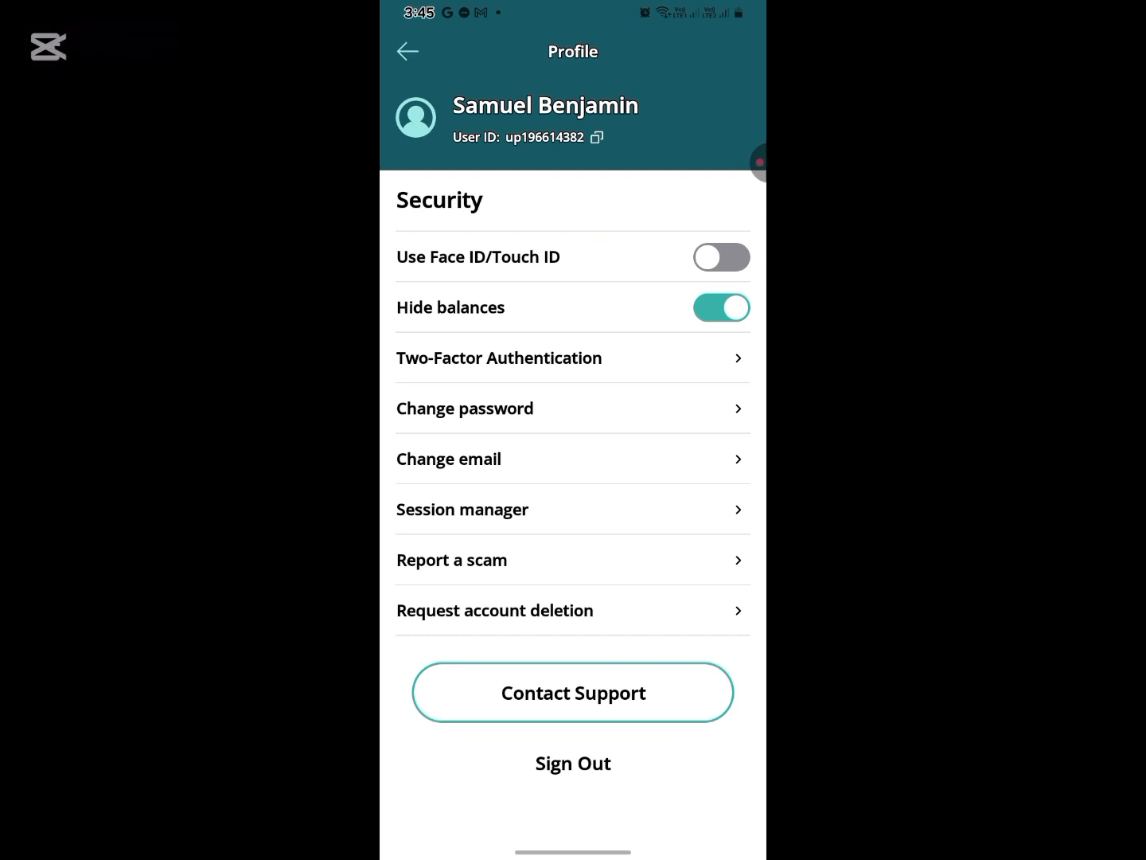
left_click(722, 256)
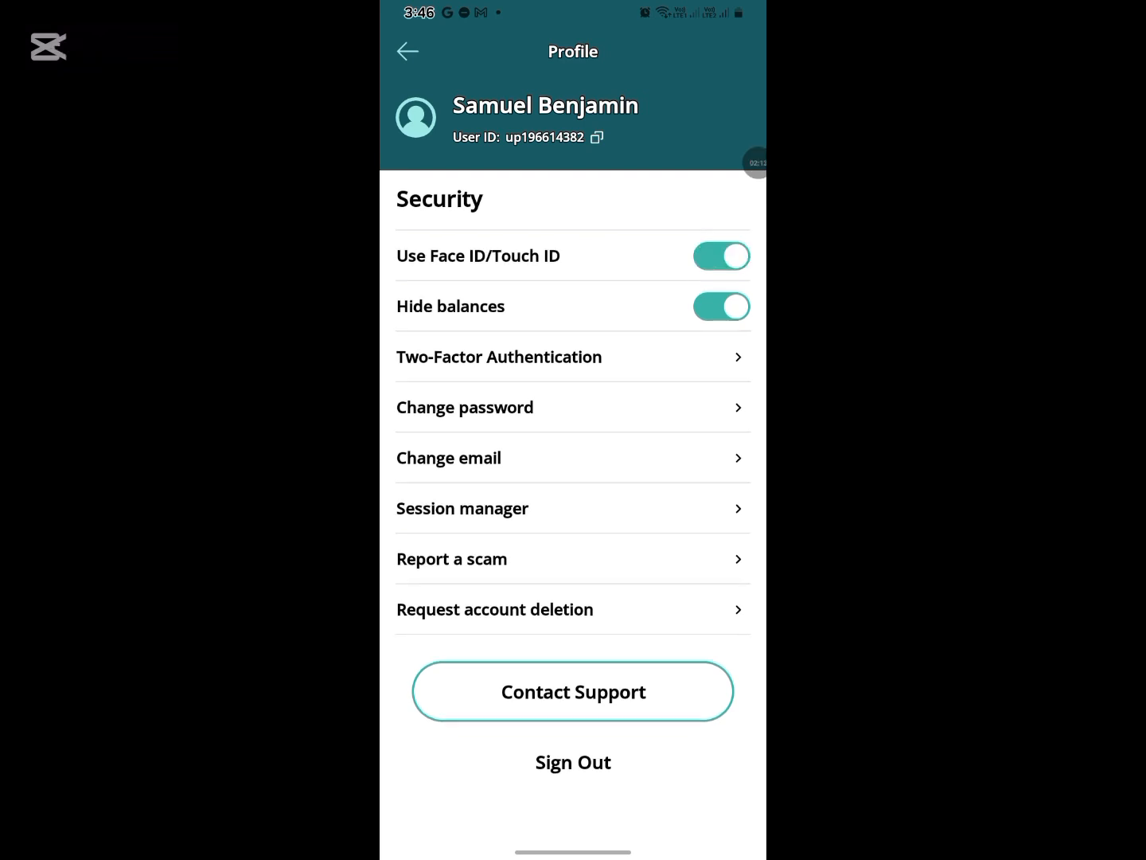